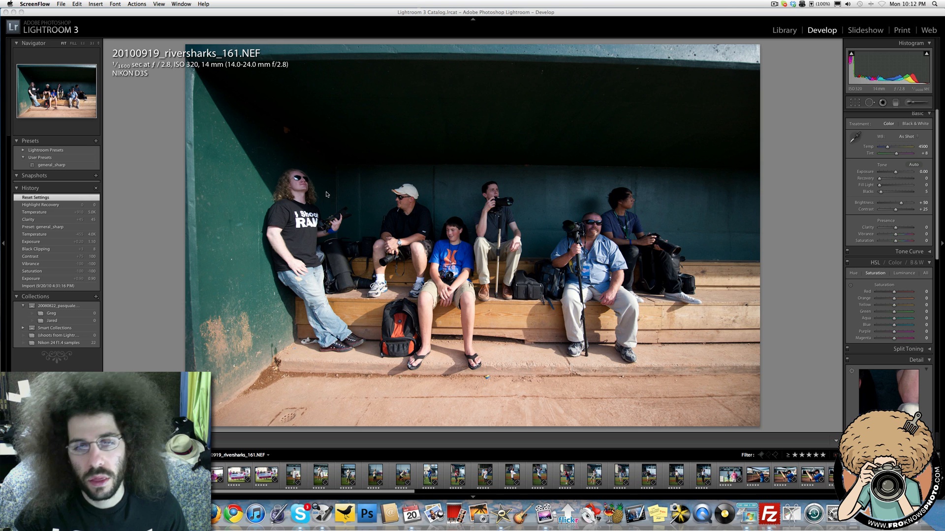
mouse_move(357, 187)
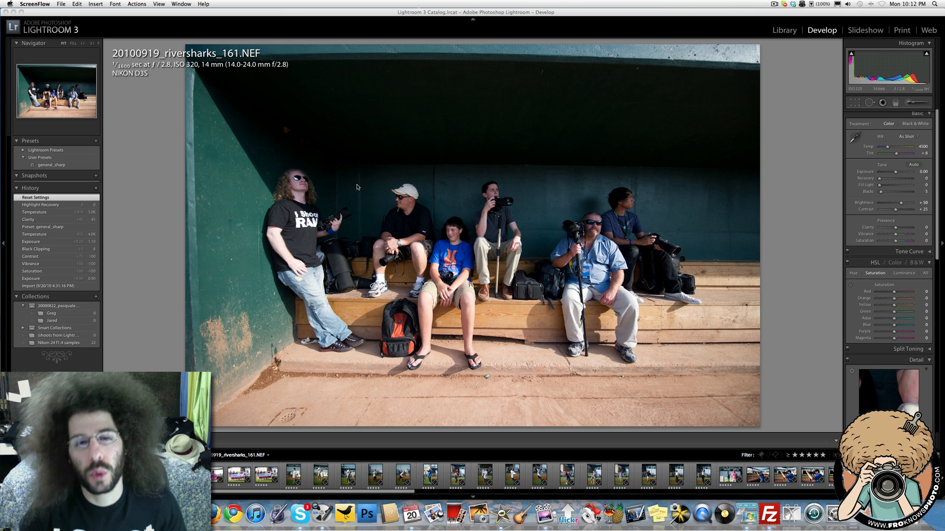
mouse_move(630, 216)
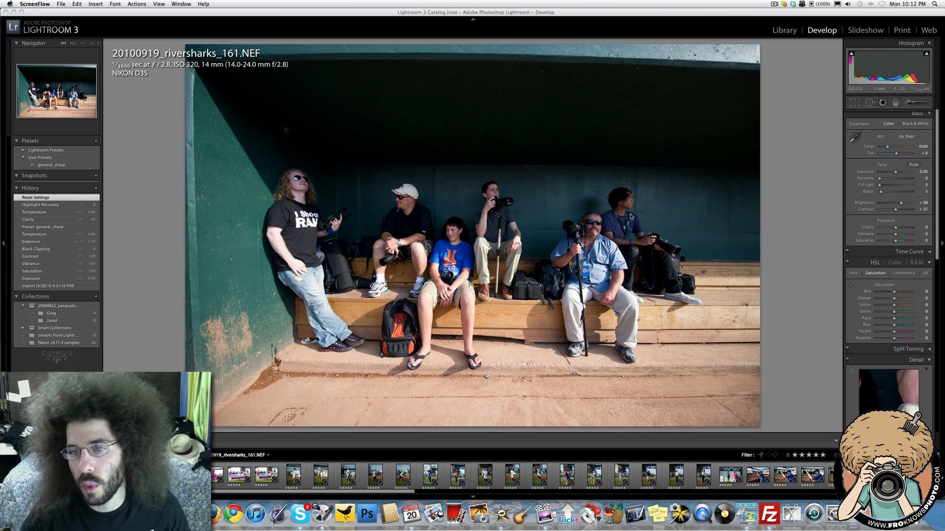
mouse_move(288, 199)
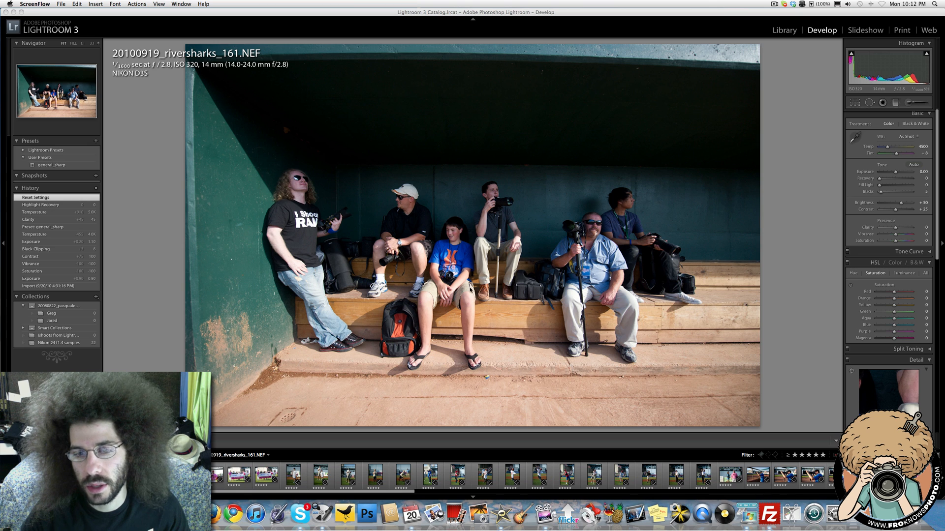
mouse_move(373, 192)
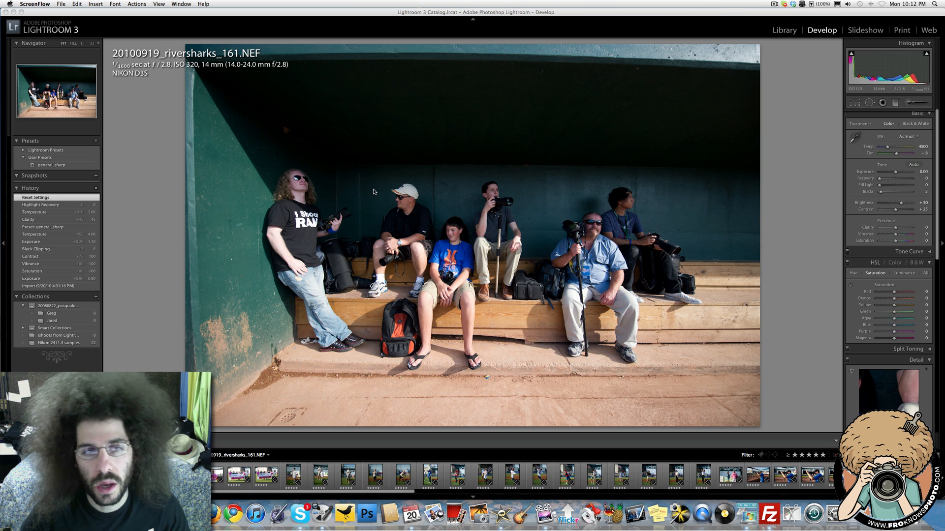
mouse_move(380, 199)
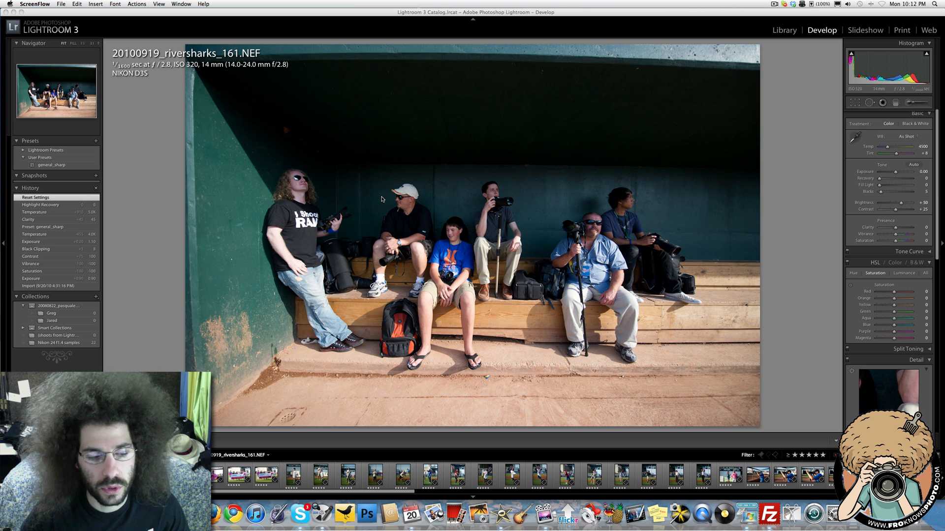
mouse_move(692, 223)
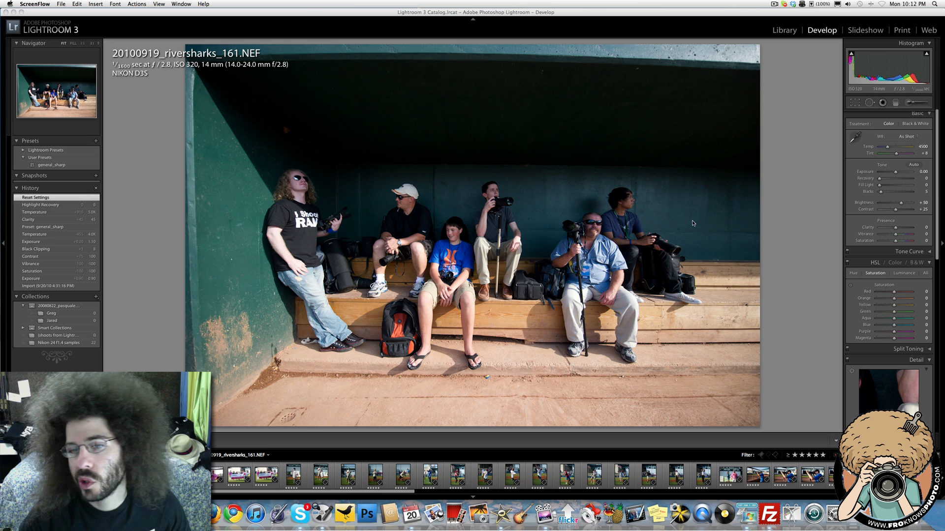
mouse_move(737, 244)
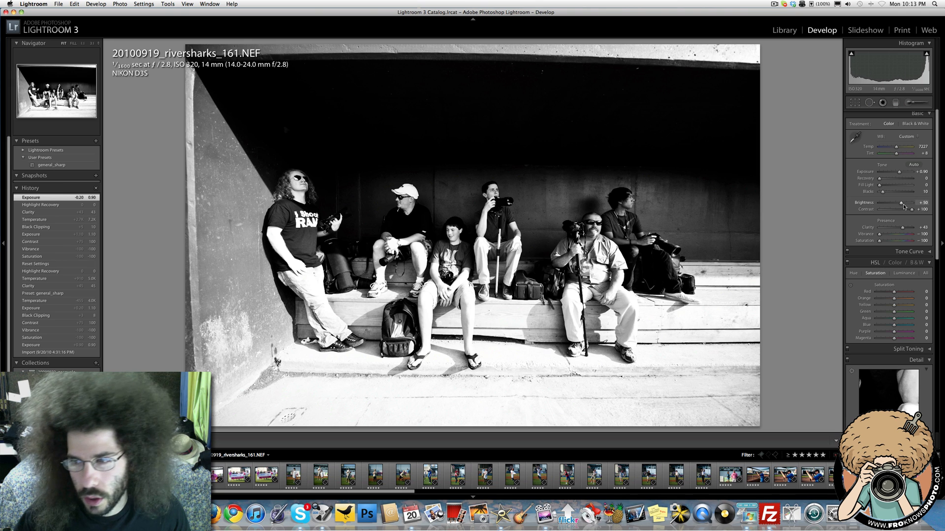
mouse_move(236, 202)
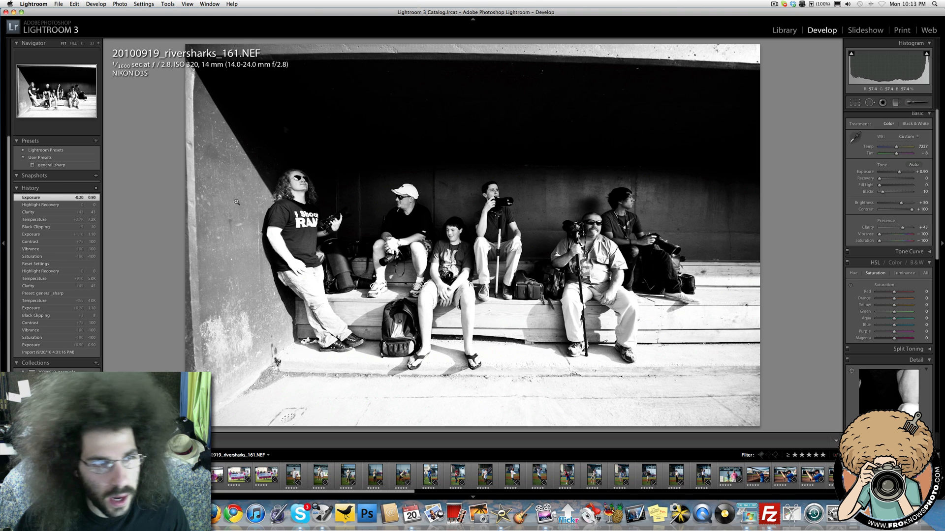
- Apply the general_sharp user preset to the black-and-white dugout photo
left_click(52, 165)
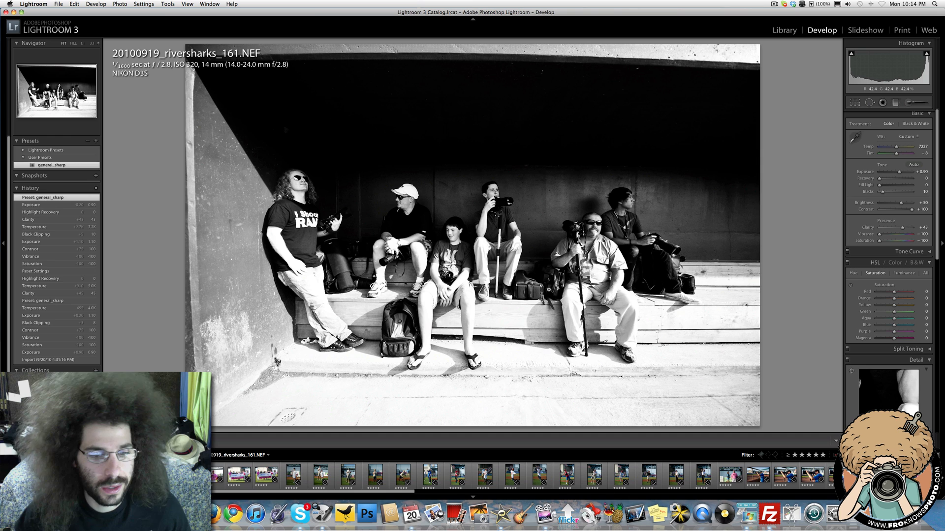
mouse_move(732, 210)
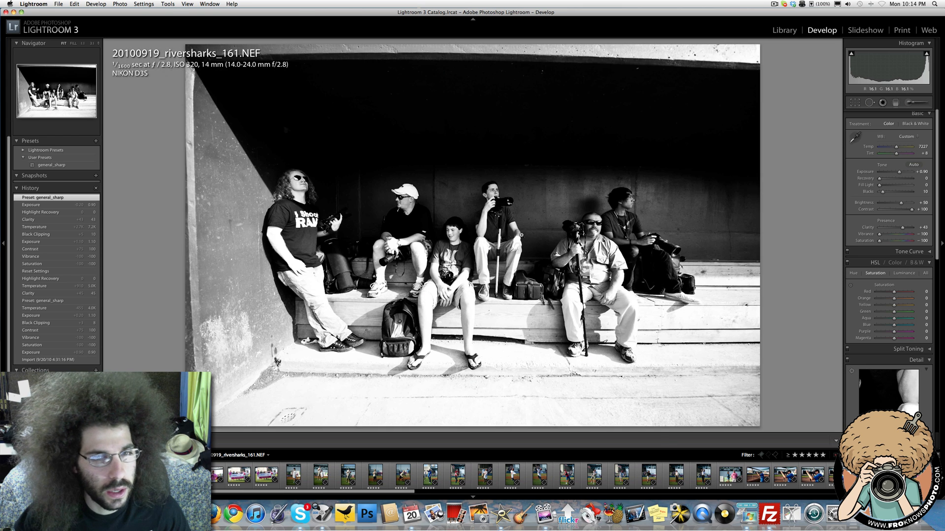
mouse_move(681, 218)
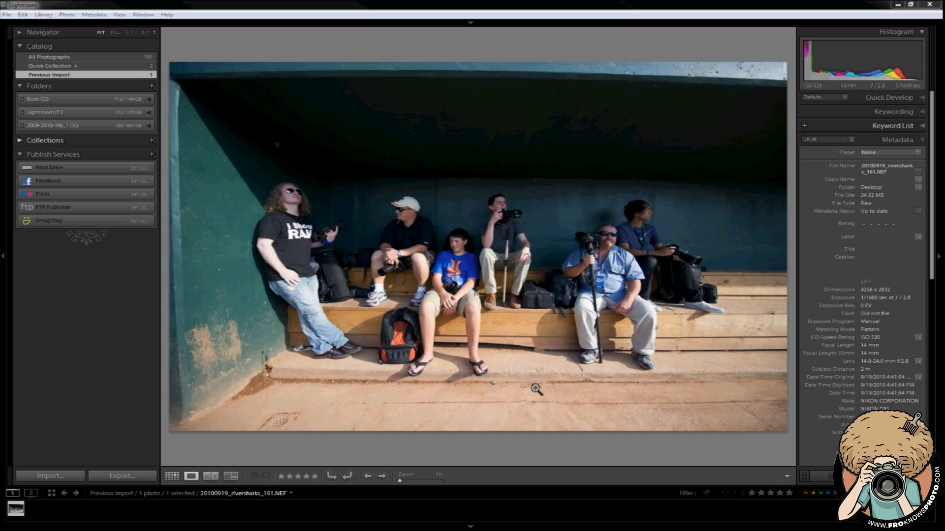
mouse_move(691, 195)
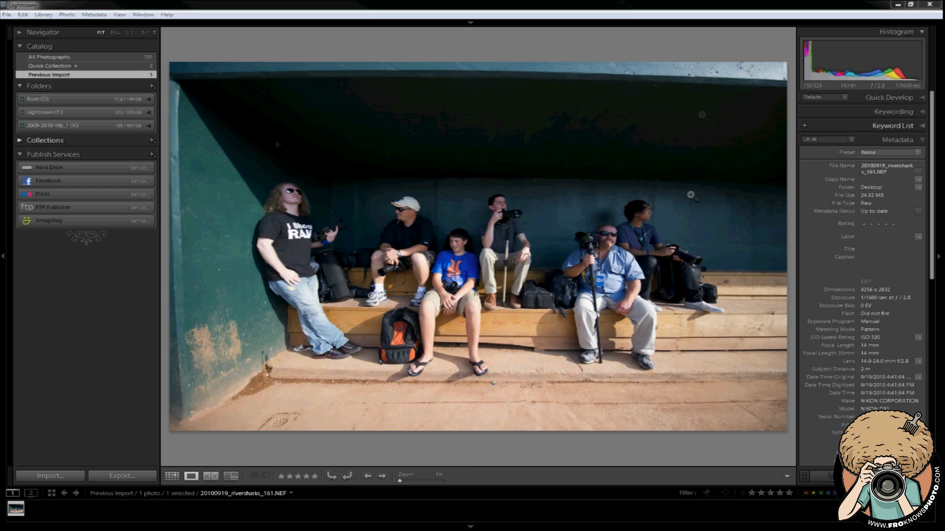
mouse_move(681, 75)
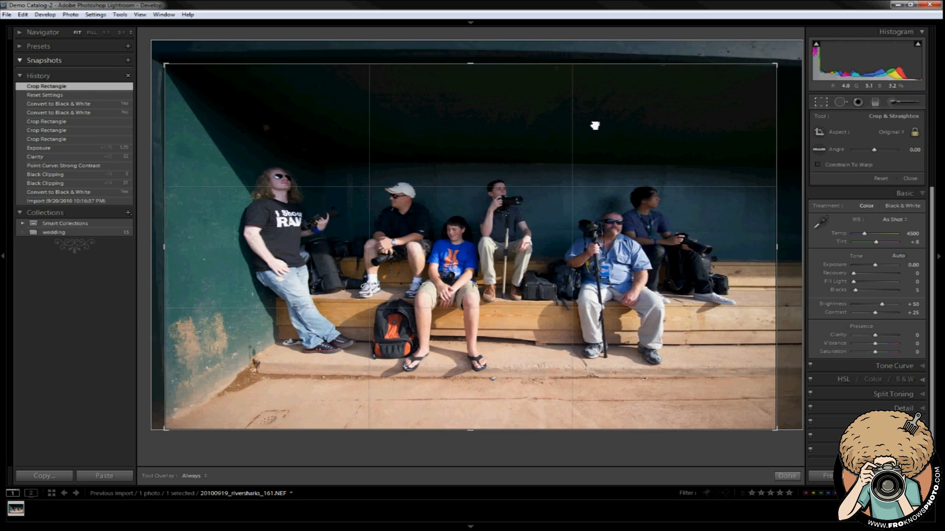
- Finish the crop and set the photo's treatment to Black & White
left_click(786, 475)
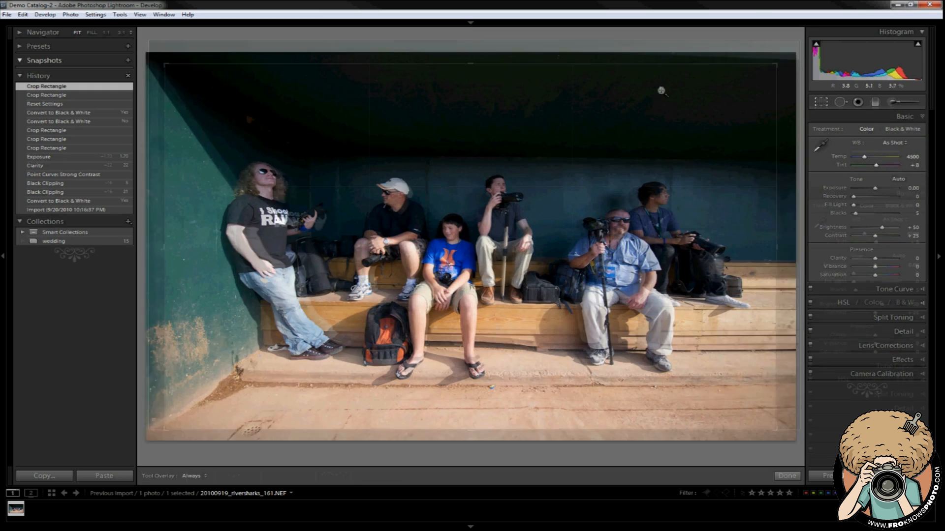
left_click(787, 476)
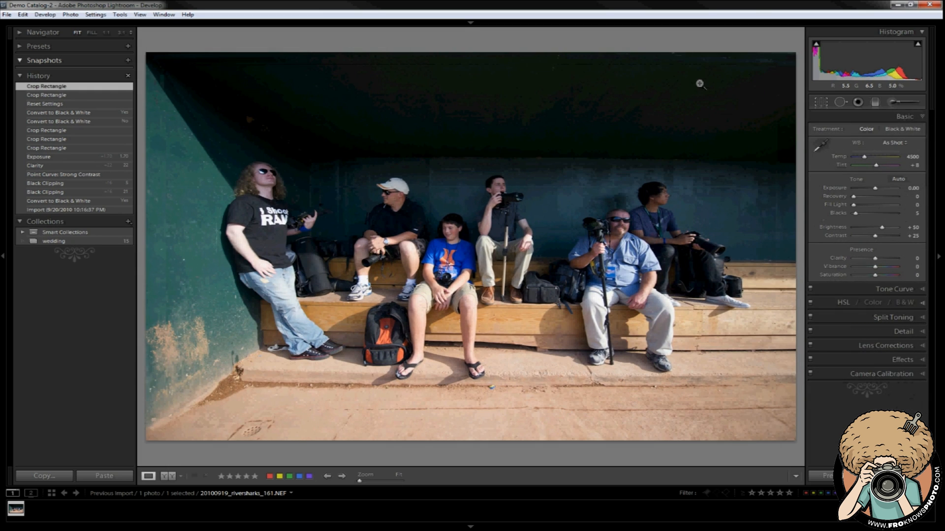
mouse_move(205, 296)
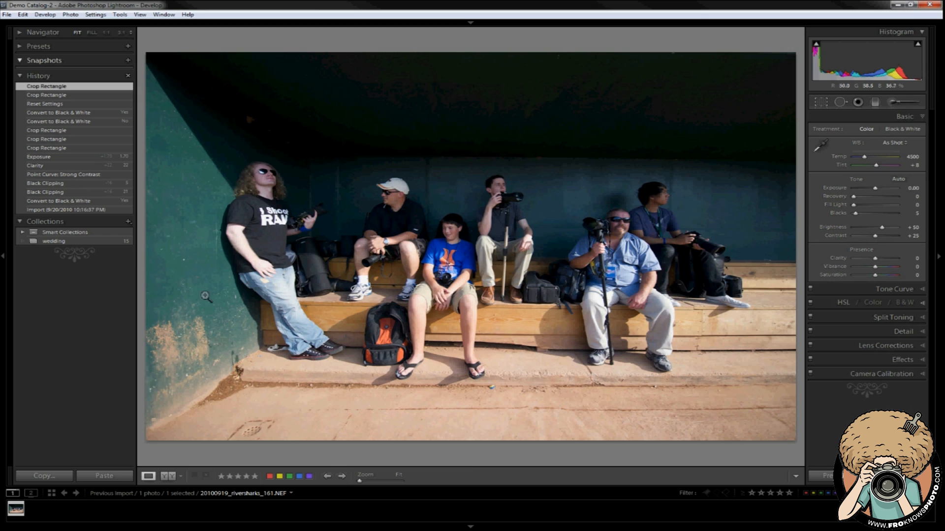
mouse_move(674, 427)
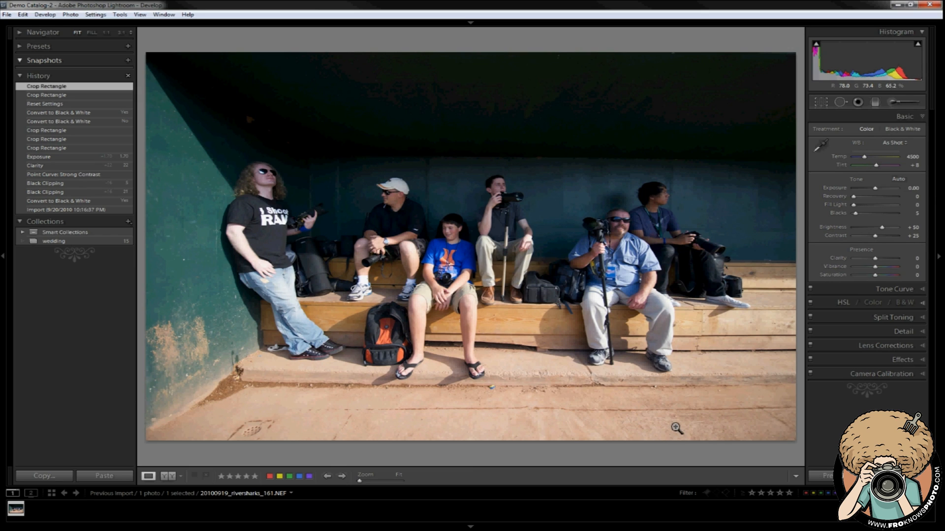
mouse_move(698, 180)
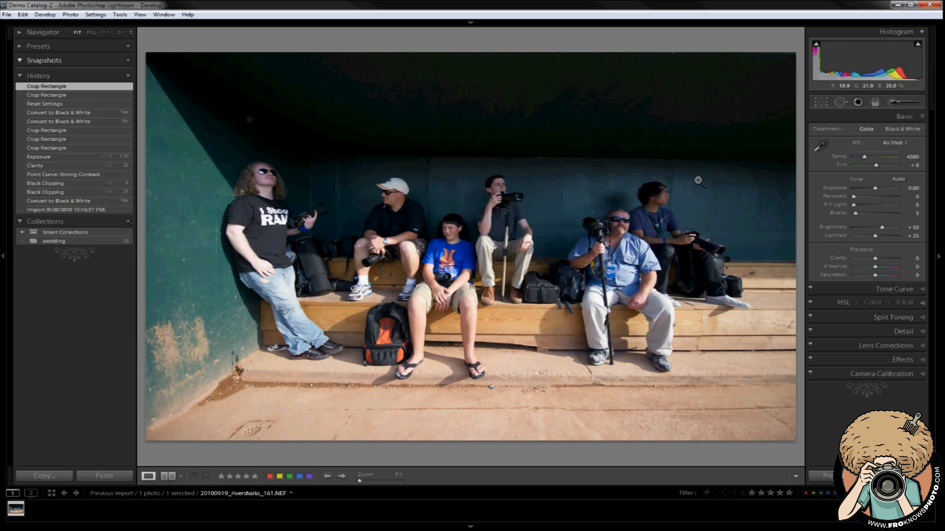
mouse_move(697, 178)
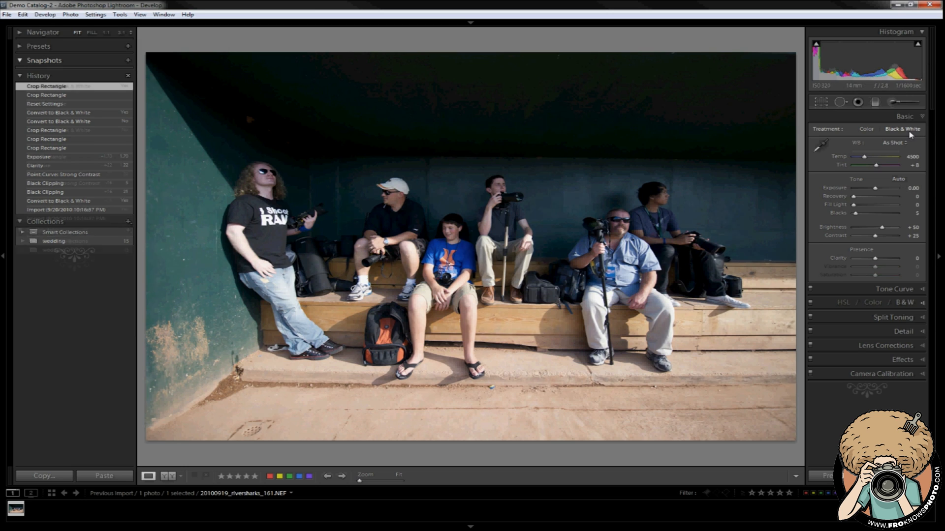
left_click(901, 128)
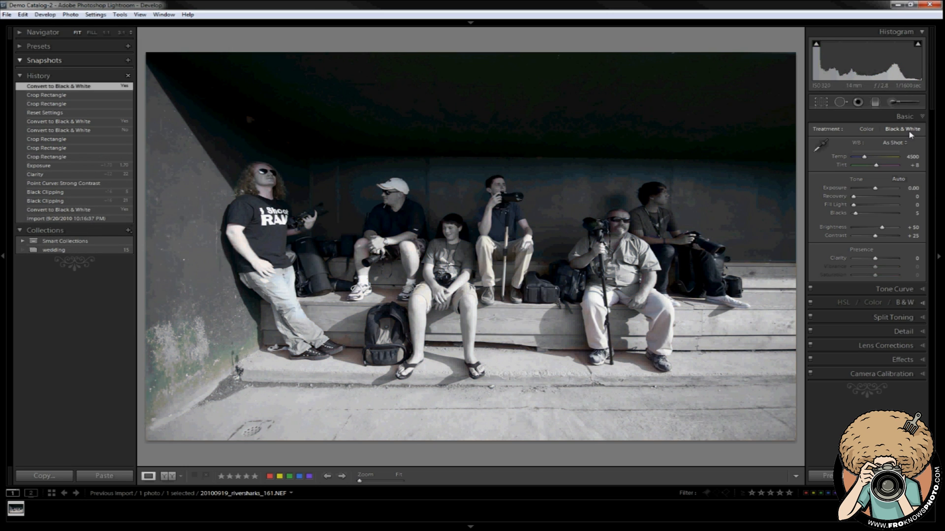
- Raise Clarity to +29 and set the Point Curve to Strong Contrast
left_click(902, 129)
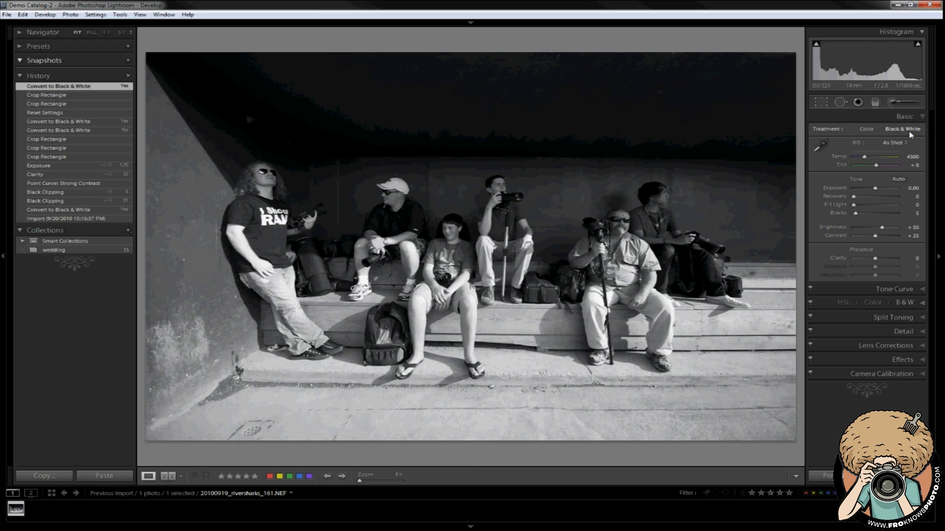
mouse_move(884, 151)
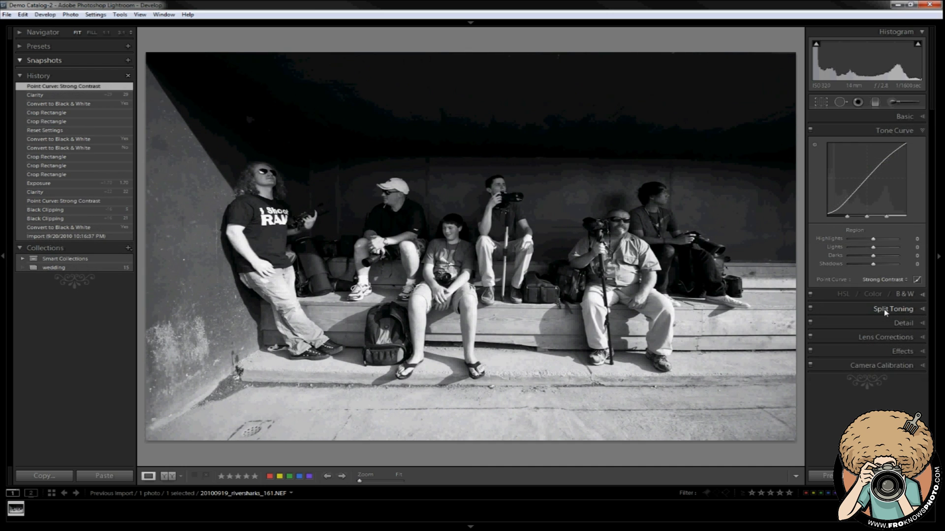
mouse_move(877, 288)
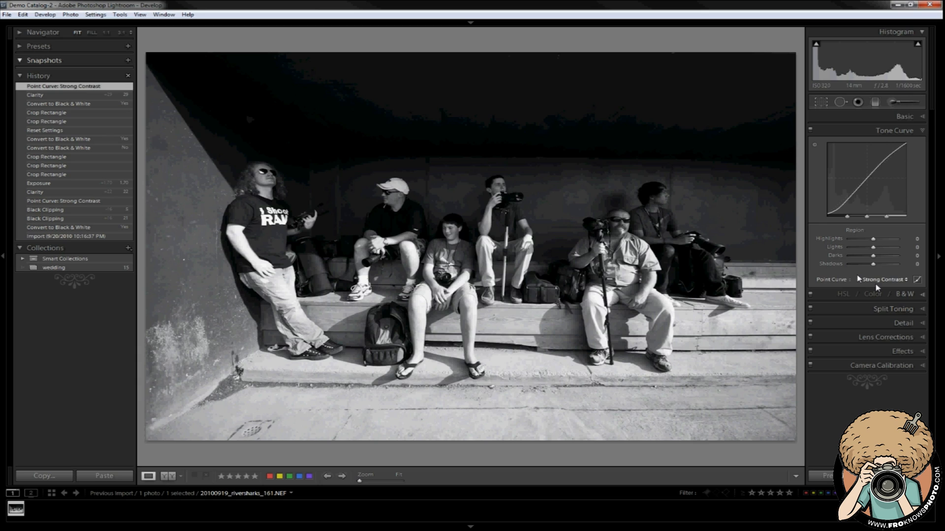
mouse_move(831, 241)
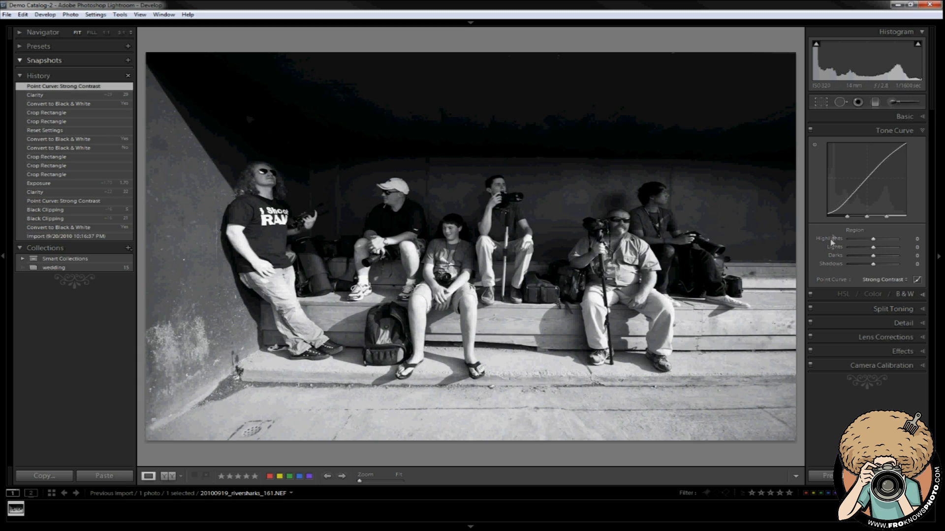
mouse_move(839, 270)
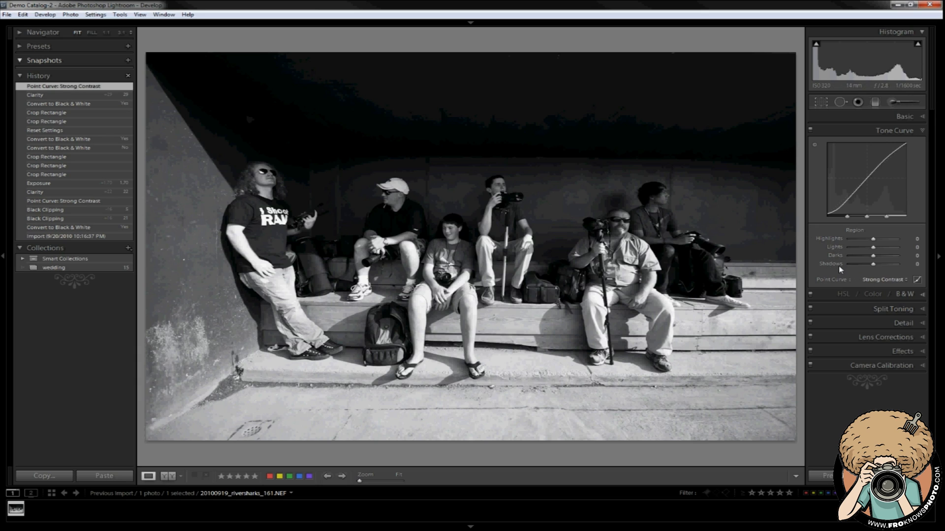
mouse_move(898, 282)
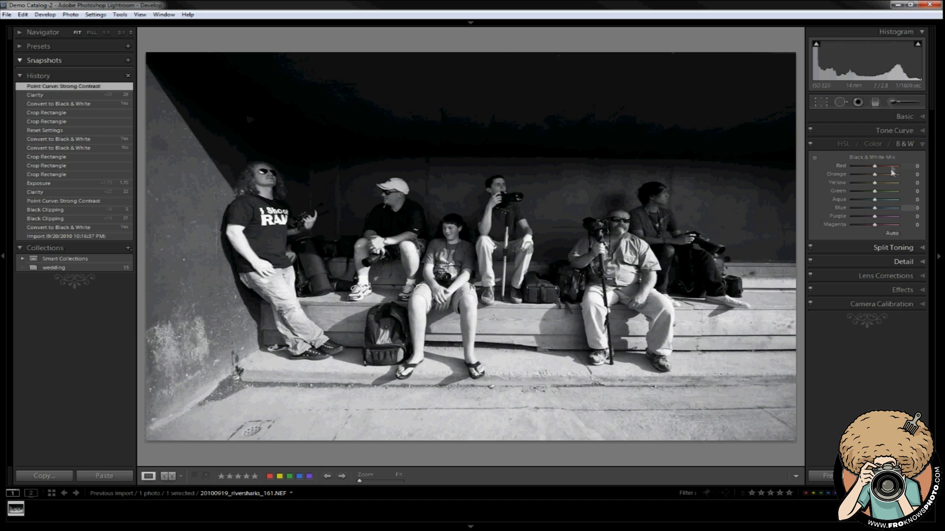
mouse_move(891, 172)
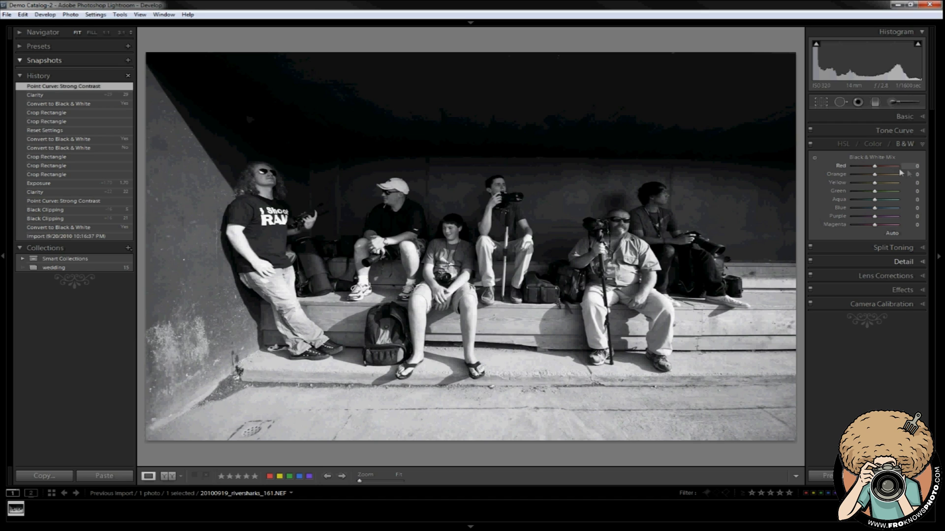
left_click(904, 116)
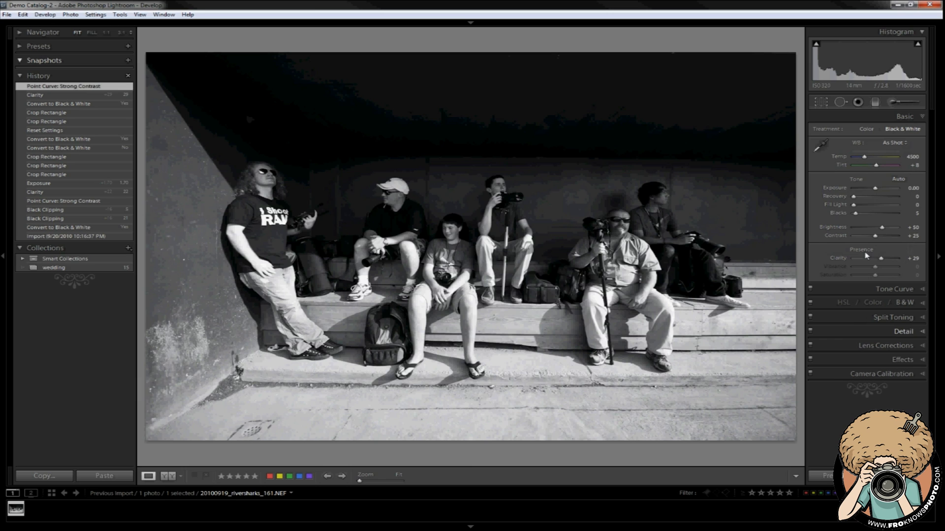
mouse_move(862, 255)
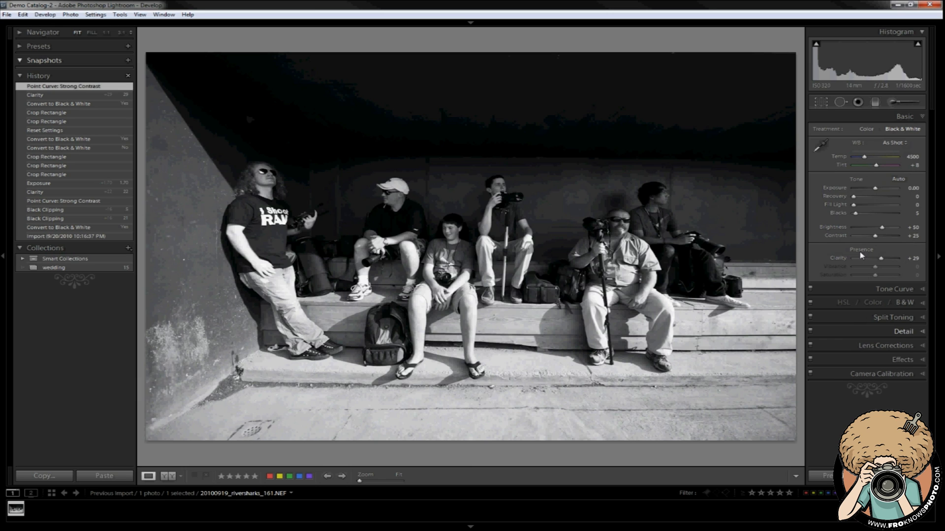
mouse_move(862, 198)
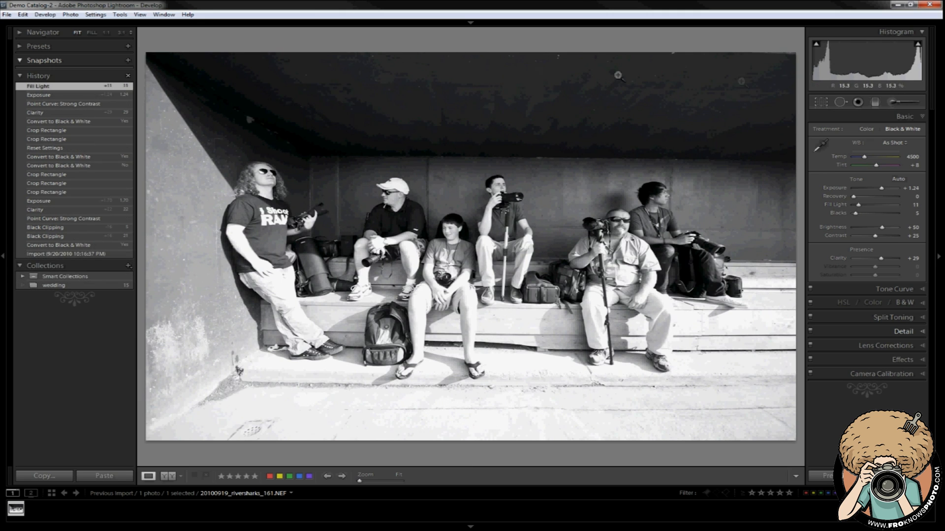
mouse_move(682, 113)
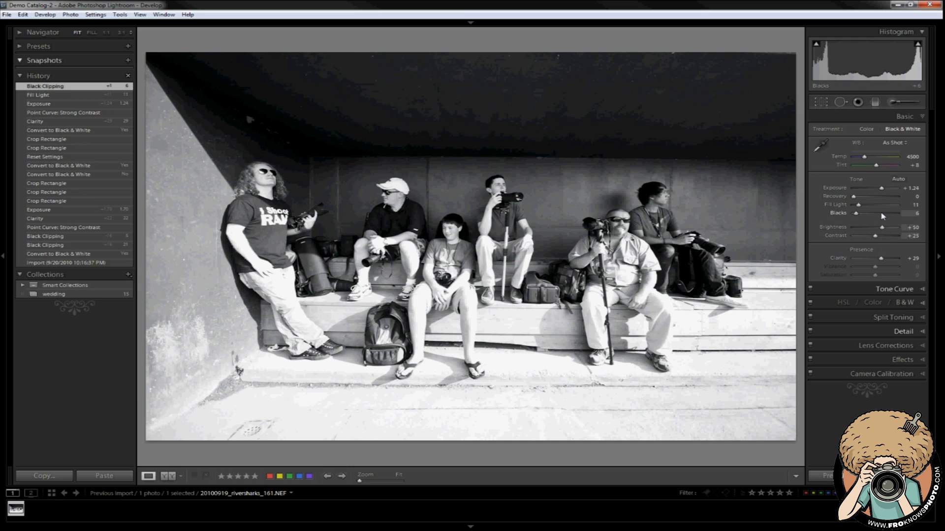
mouse_move(865, 160)
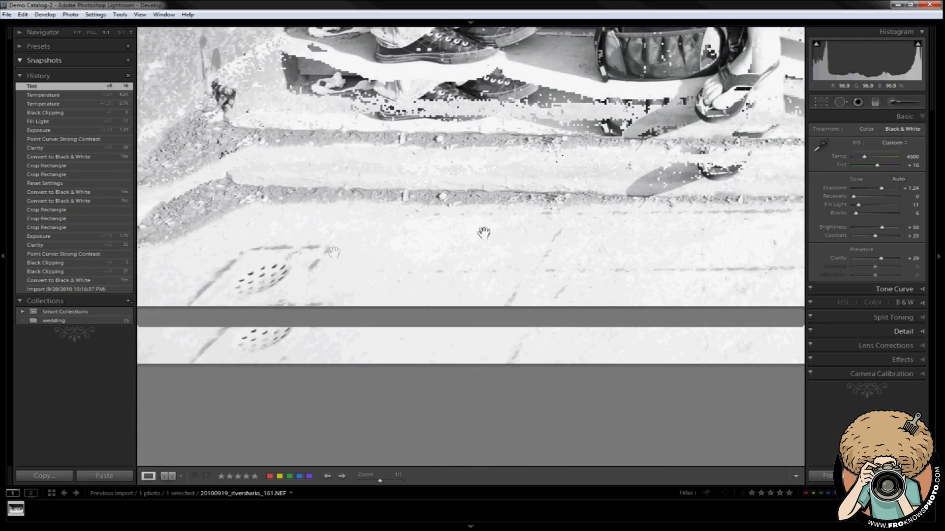
- Spot-remove the blemish on the concrete floor near the dugout step
left_click(838, 101)
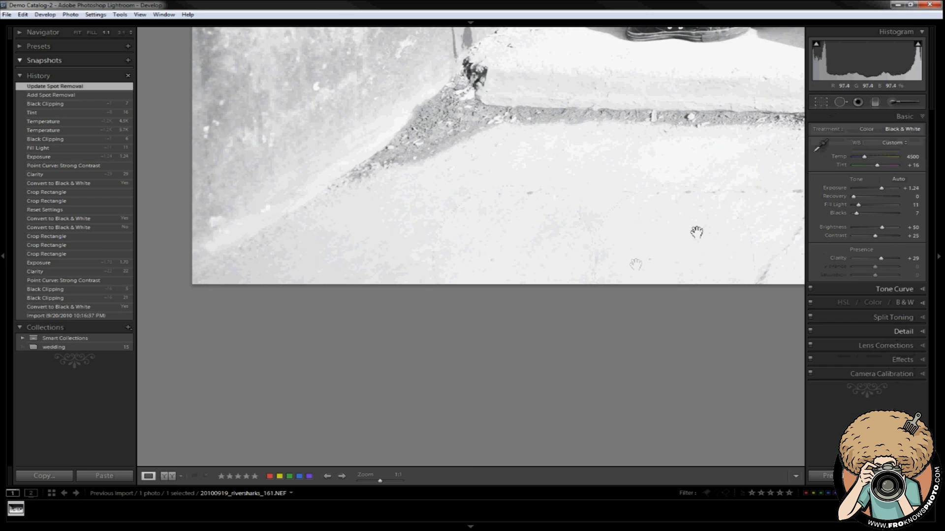
left_click(77, 32)
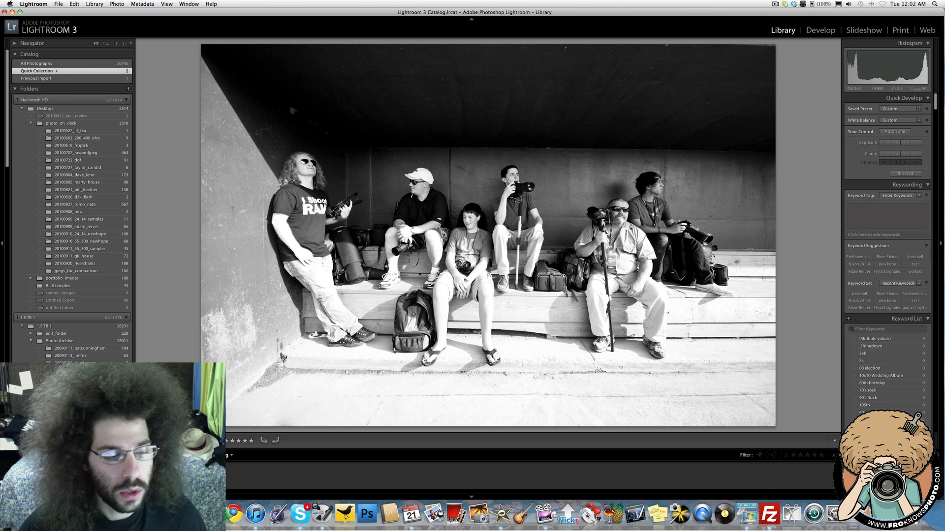
- In Library, apply general_sharp from the Quick Develop Saved Preset dropdown
left_click(898, 109)
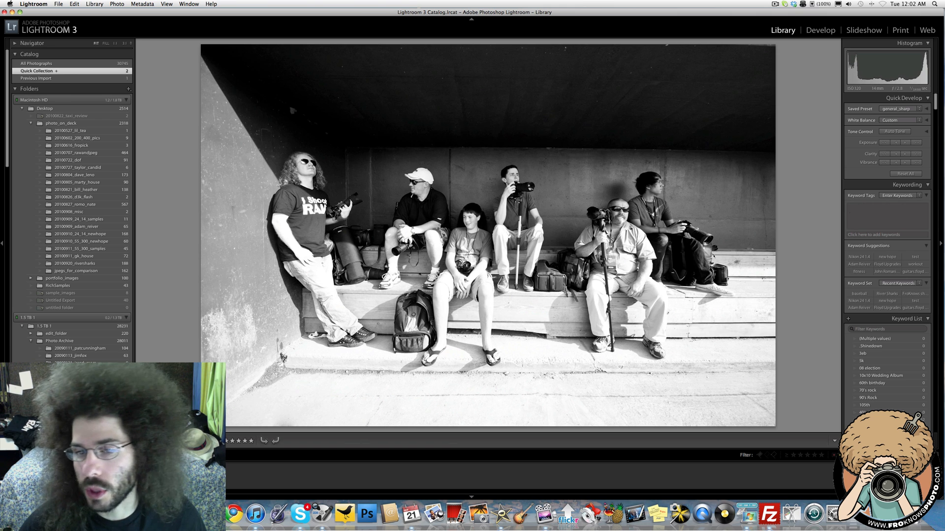